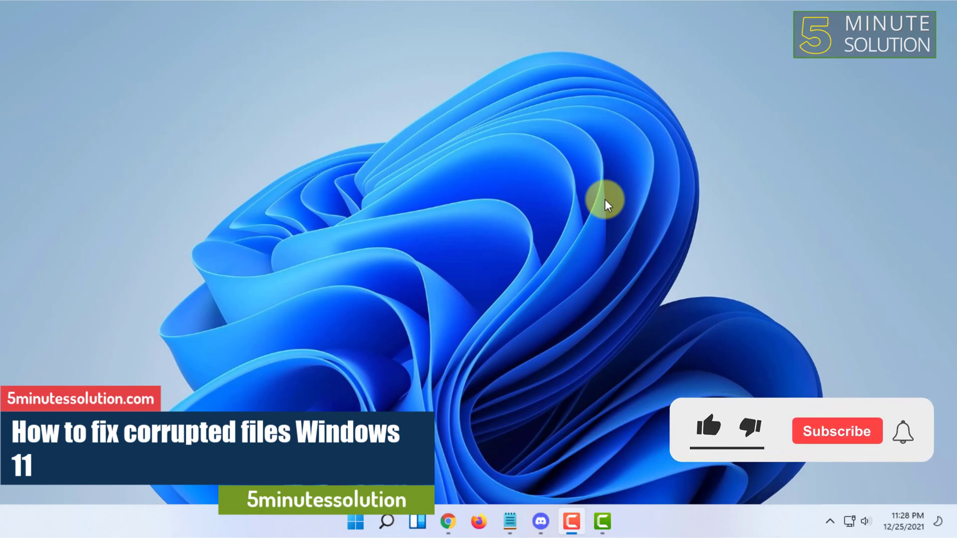
Search the Start menu for 'cmd' to bring up Command Prompt
{"action": "left_click", "coordinate": [708, 431]}
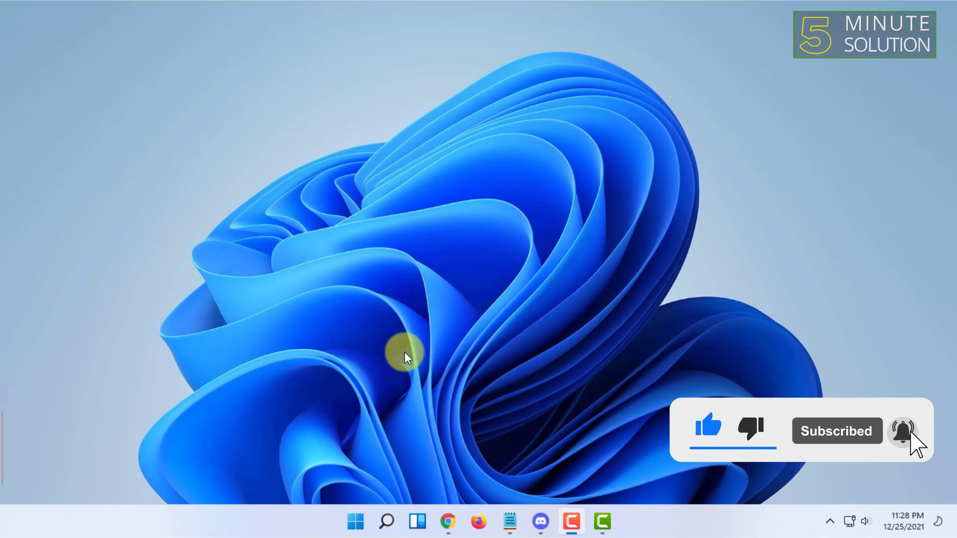
{"action": "left_click", "coordinate": [355, 521]}
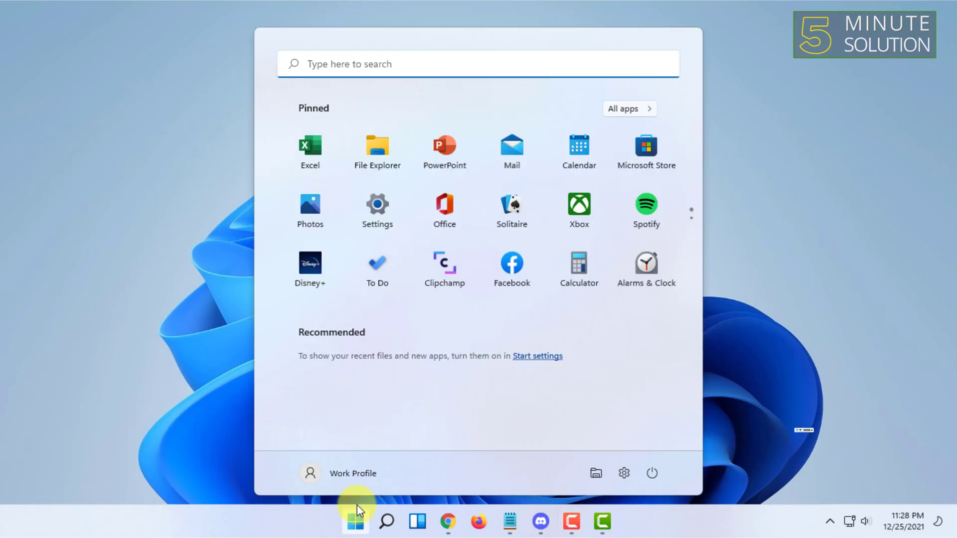
{"action": "mouse_move", "coordinate": [345, 495]}
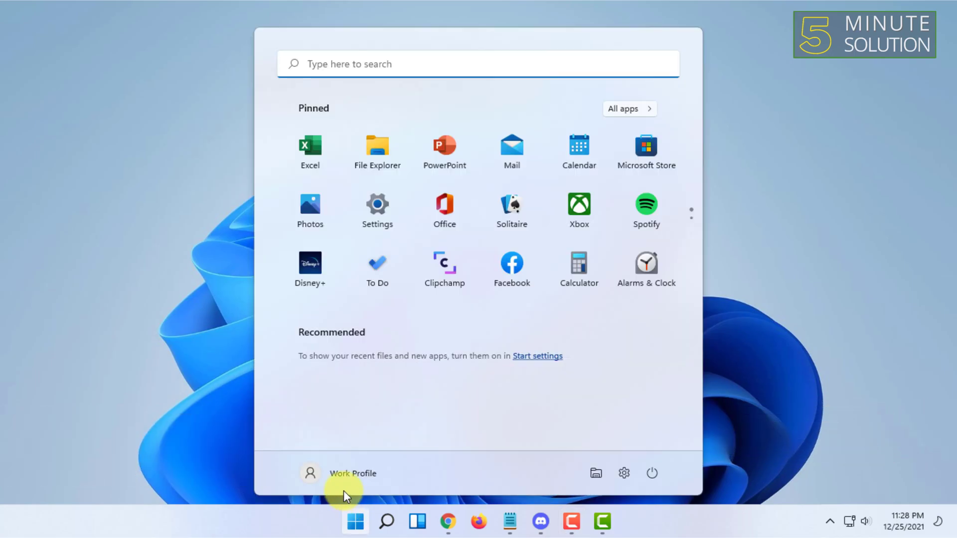
{"action": "type", "text": "cmd"}
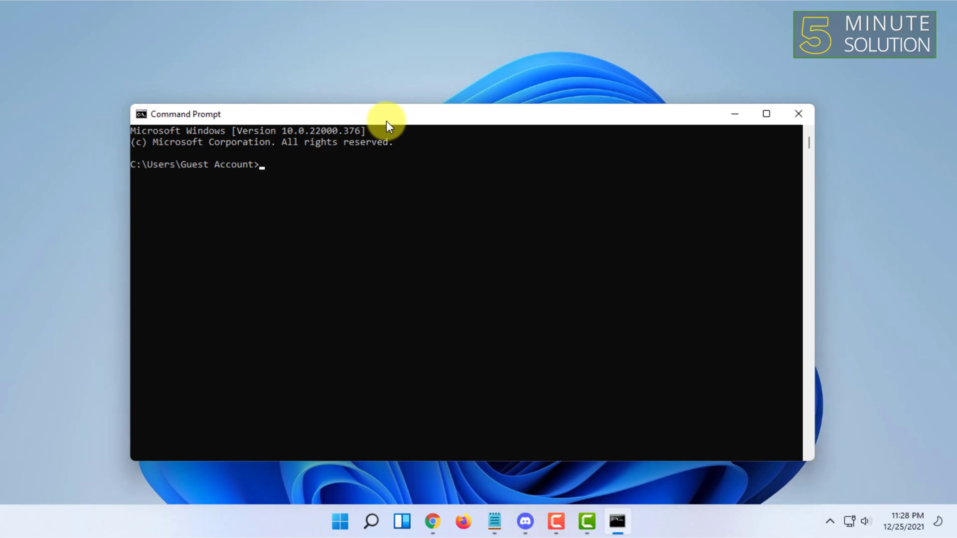
Change directory to C:/windows/system32 with the cd command
{"action": "type", "text": "c"}
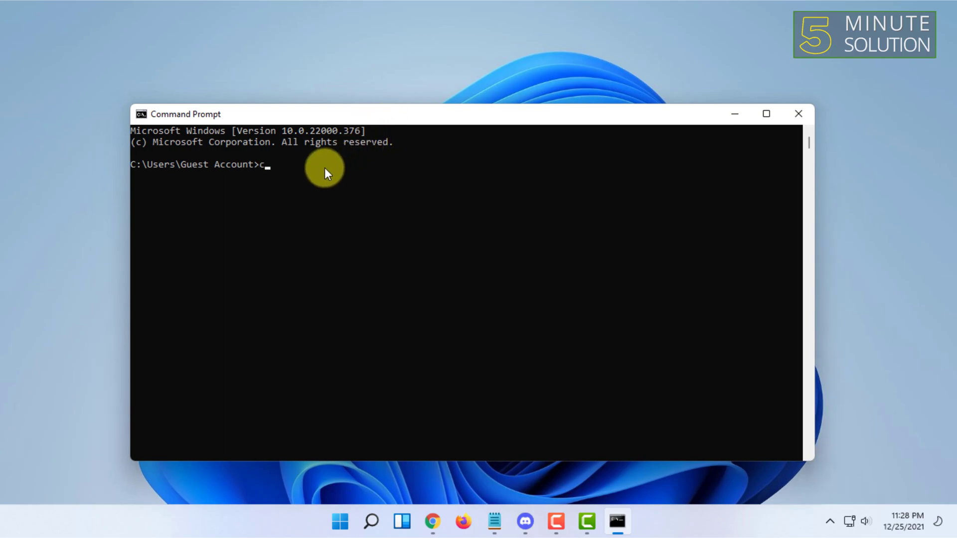
{"action": "type", "text": "d"}
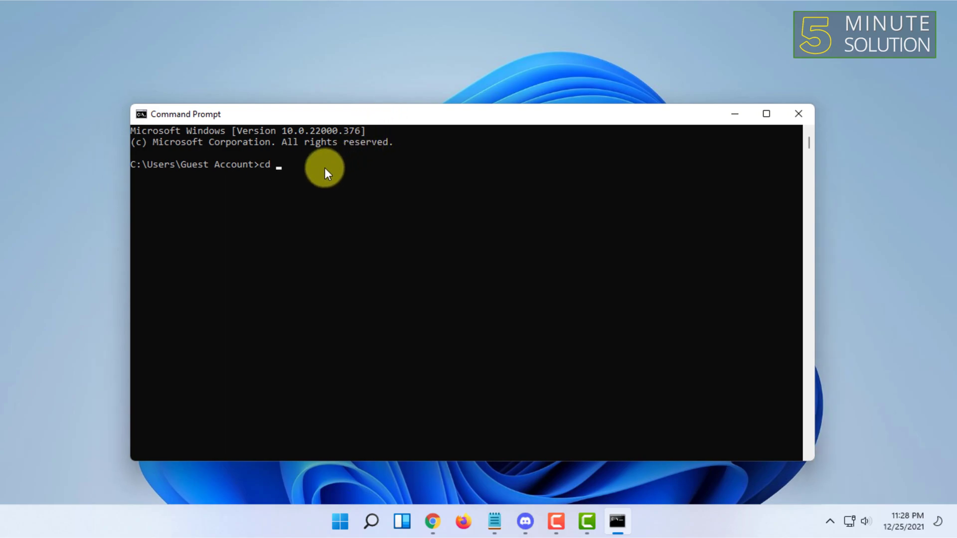
{"action": "type", "text": "C"}
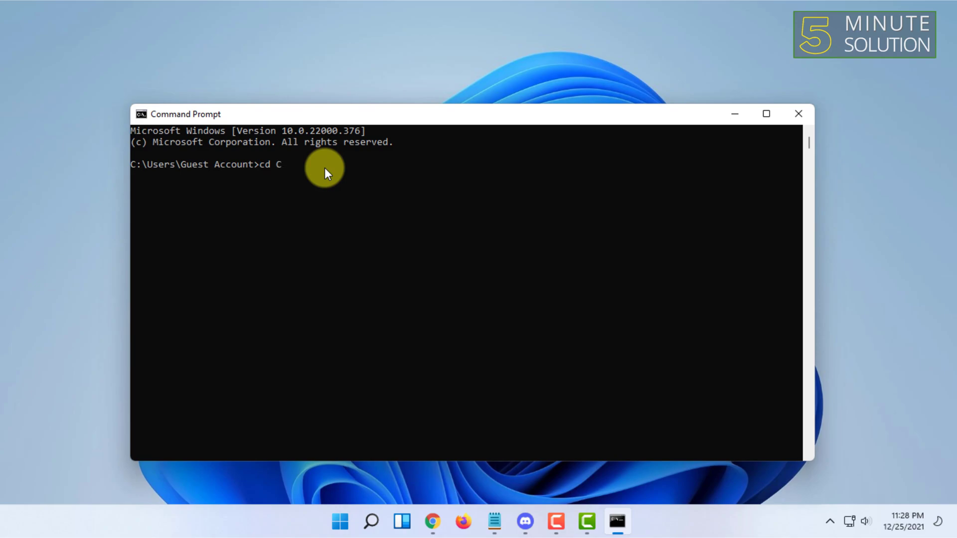
{"action": "type", "text": ":"}
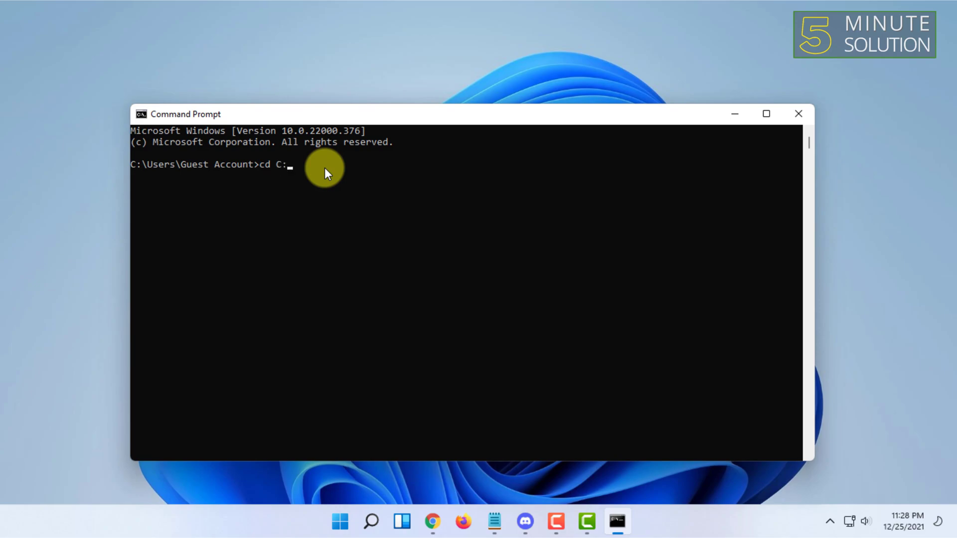
{"action": "mouse_move", "coordinate": [452, 85]}
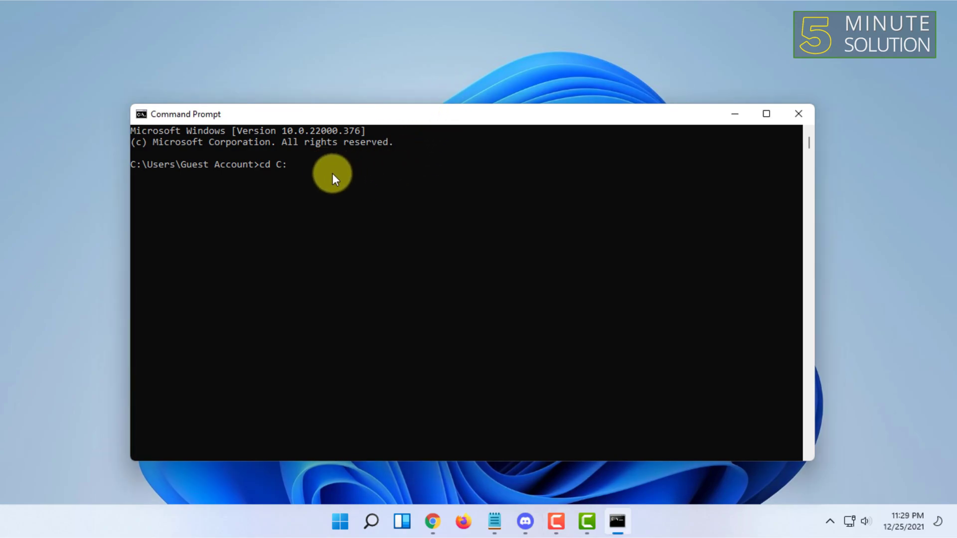
{"action": "type", "text": "/"}
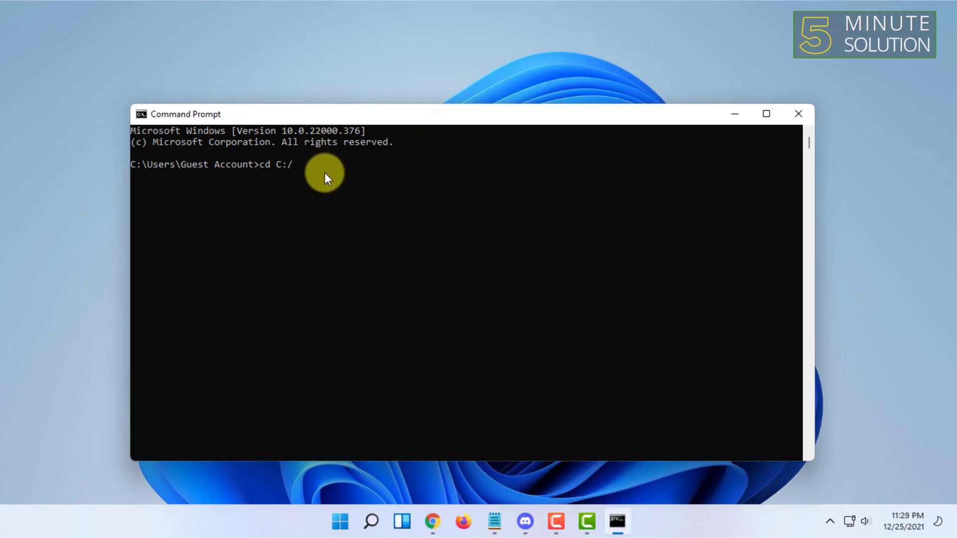
{"action": "mouse_move", "coordinate": [369, 131]}
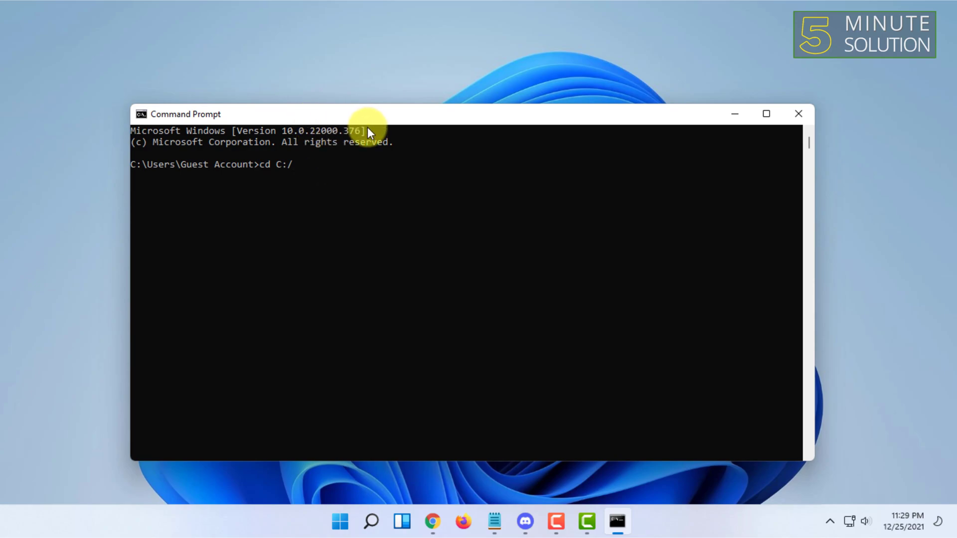
{"action": "mouse_move", "coordinate": [462, 86]}
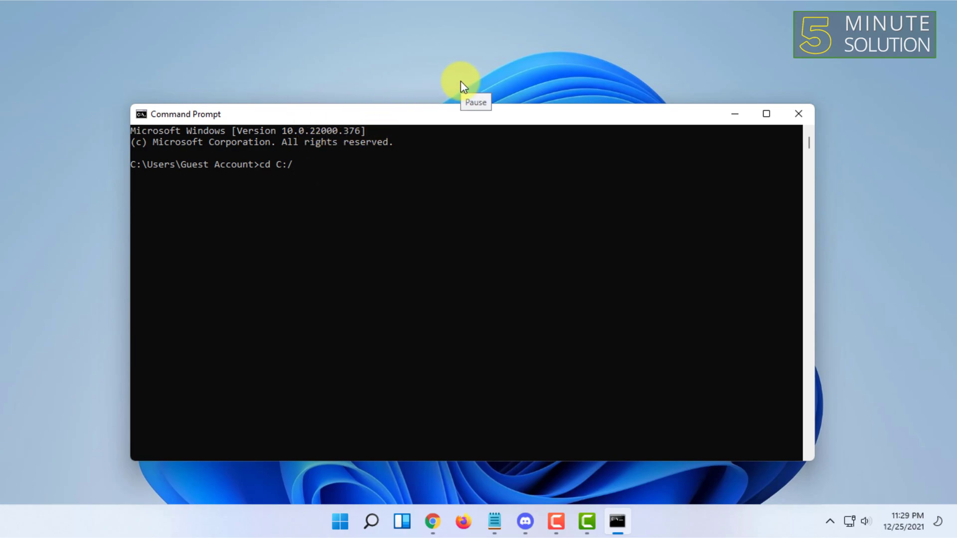
{"action": "type", "text": "windows"}
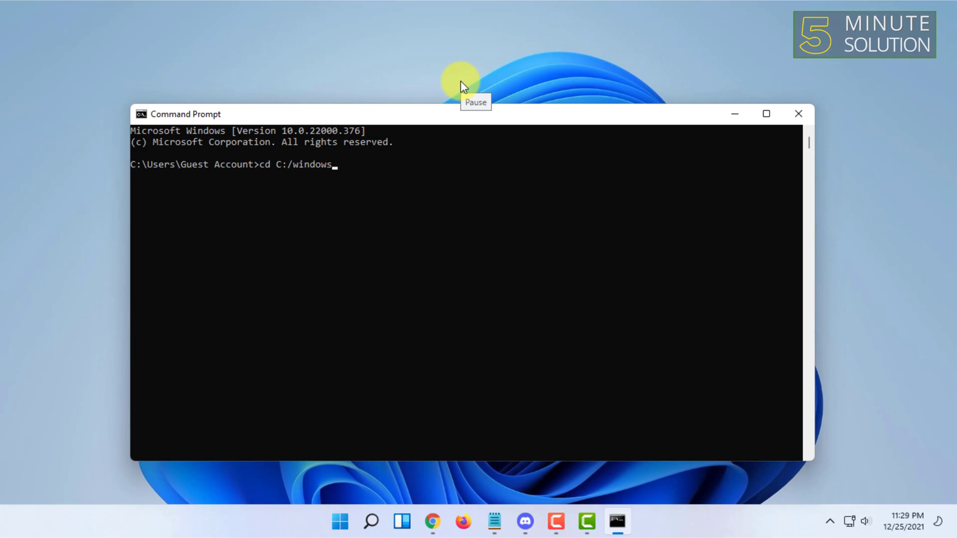
{"action": "type", "text": "/"}
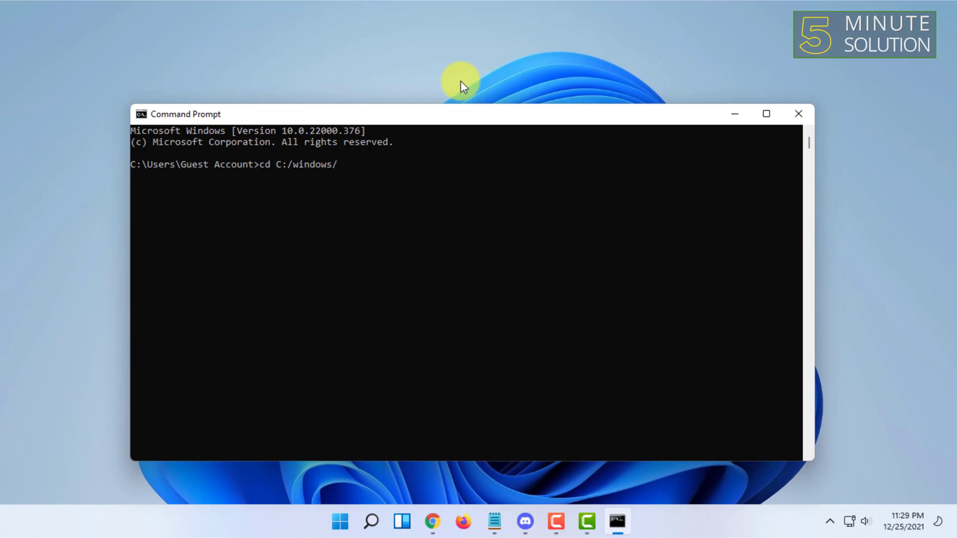
{"action": "type", "text": "system32"}
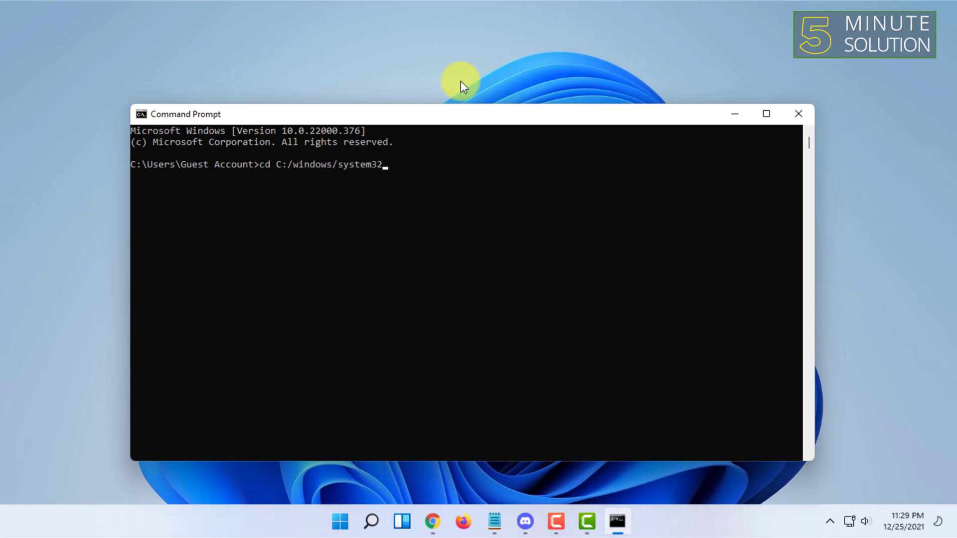
{"action": "key", "text": "Return"}
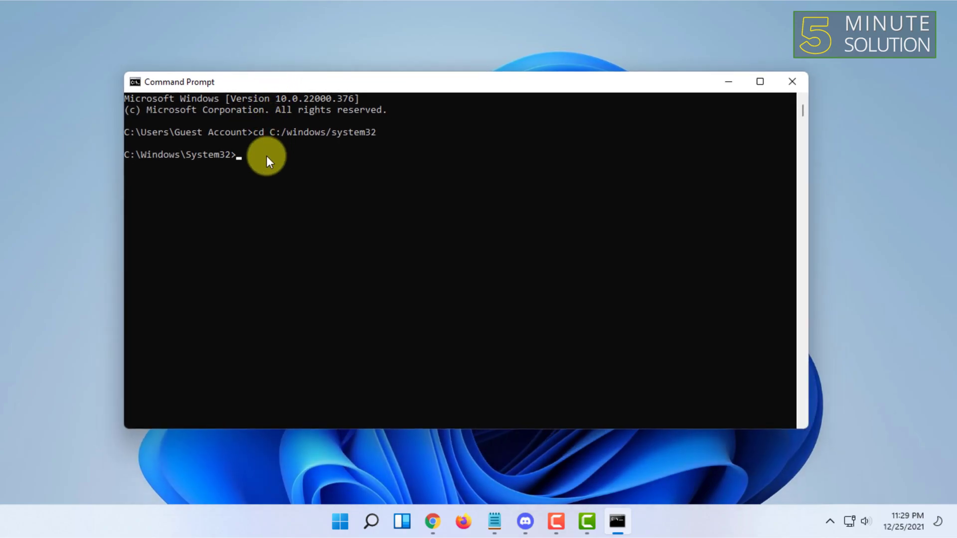
Enter the sfc/scannow command, which reports administrator rights are required
{"action": "type", "text": "s"}
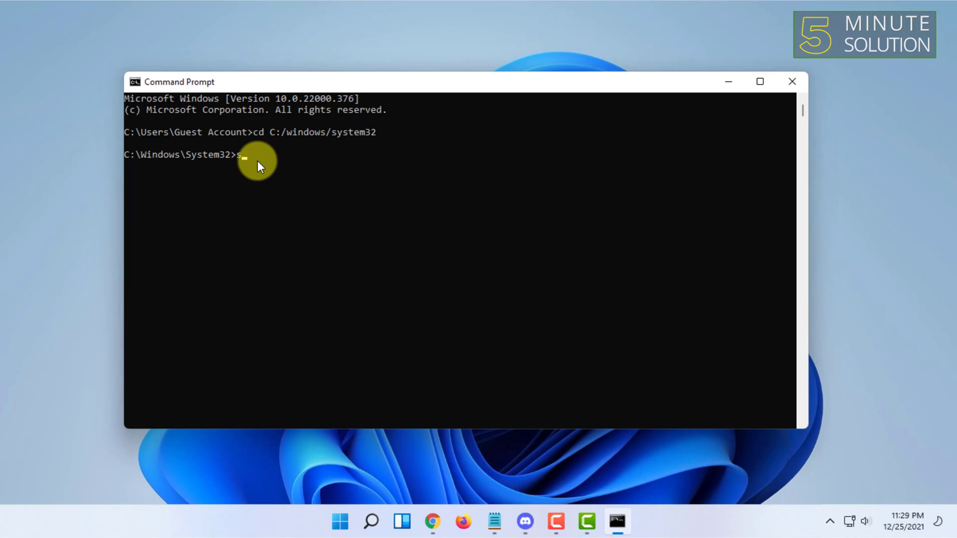
{"action": "type", "text": "c"}
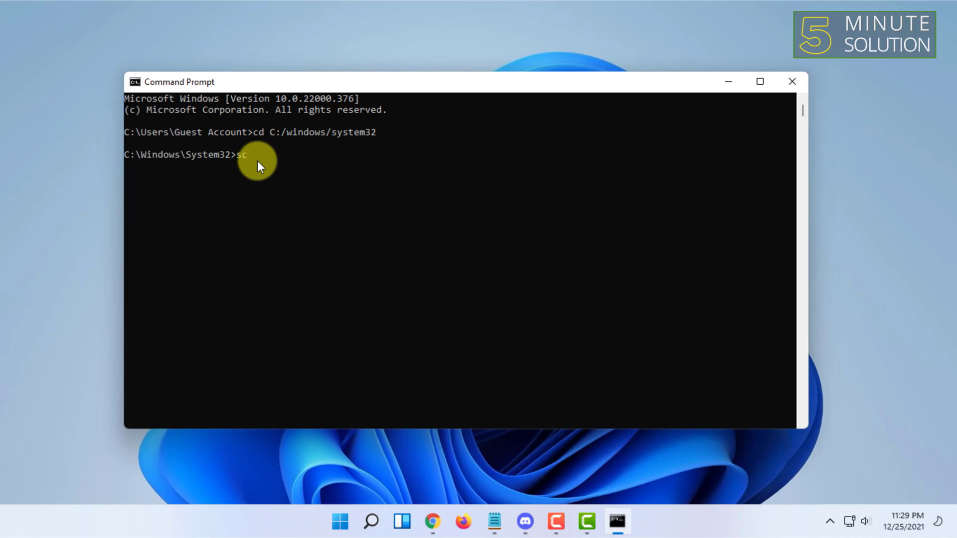
{"action": "type", "text": "f"}
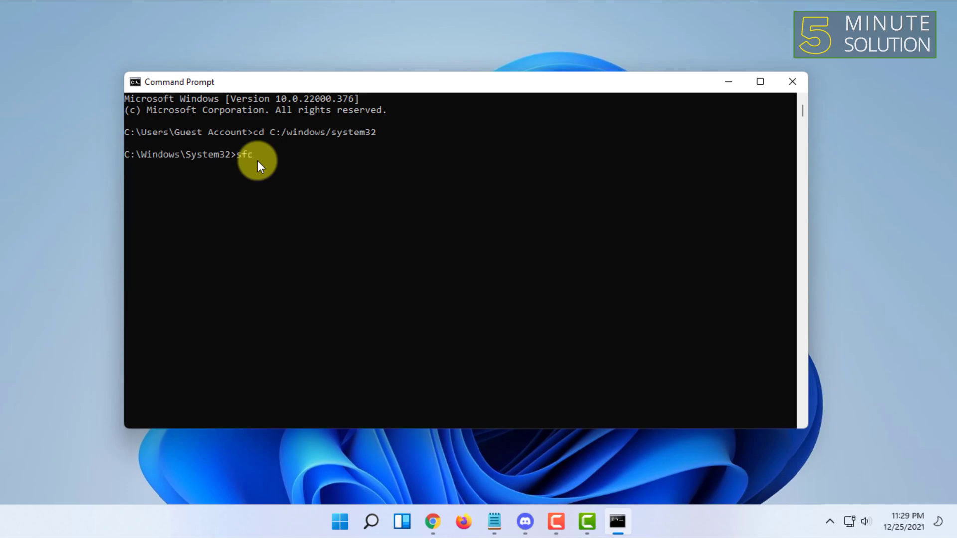
{"action": "type", "text": "/scannow"}
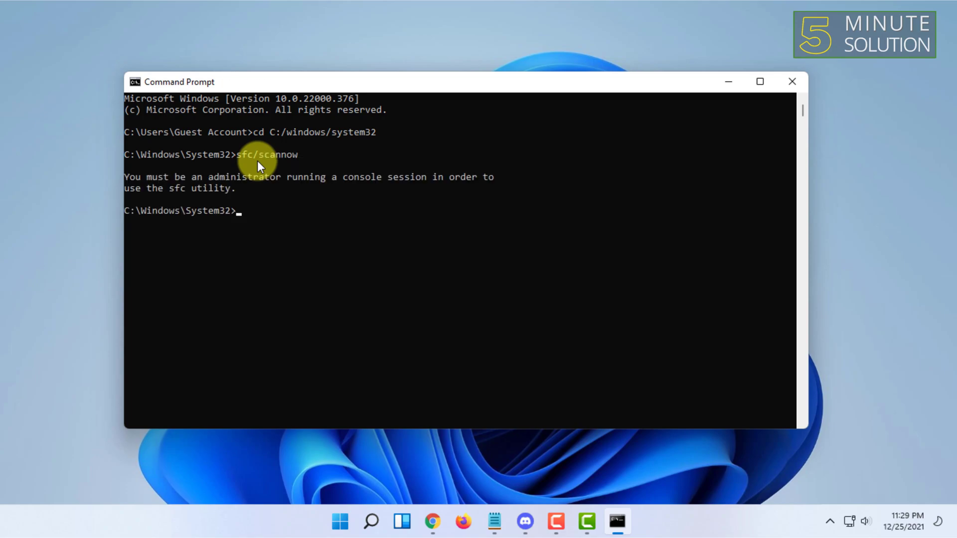
{"action": "mouse_move", "coordinate": [450, 95]}
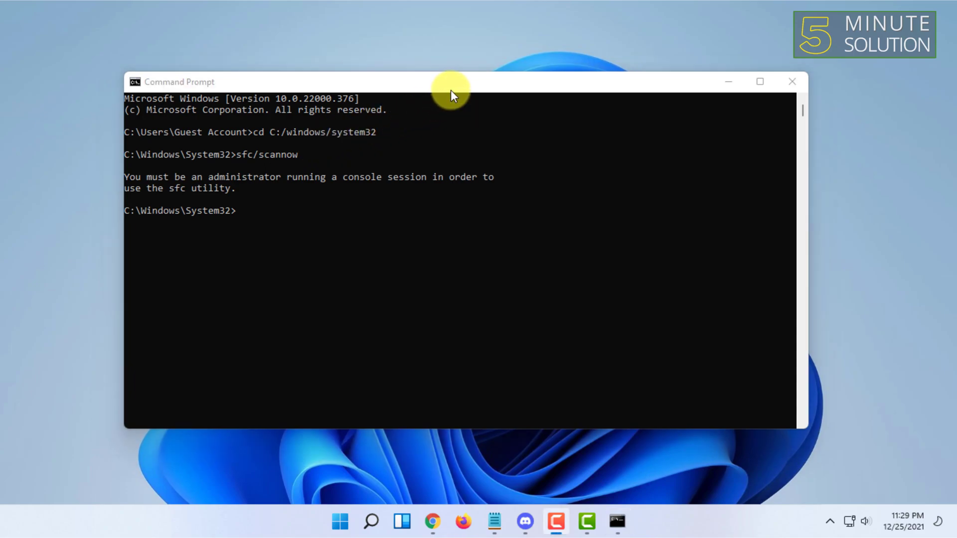
{"action": "mouse_move", "coordinate": [207, 210]}
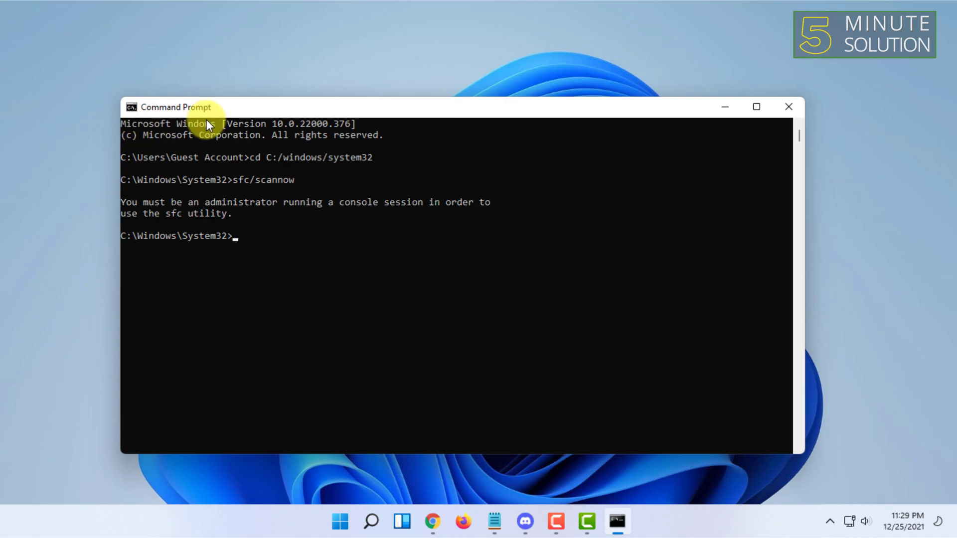
{"action": "mouse_move", "coordinate": [281, 125]}
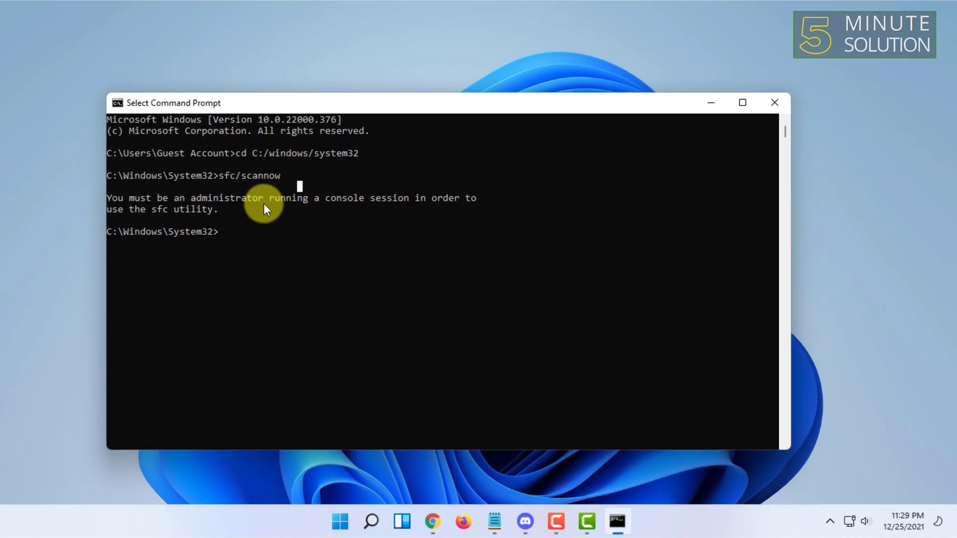
{"action": "mouse_move", "coordinate": [425, 84]}
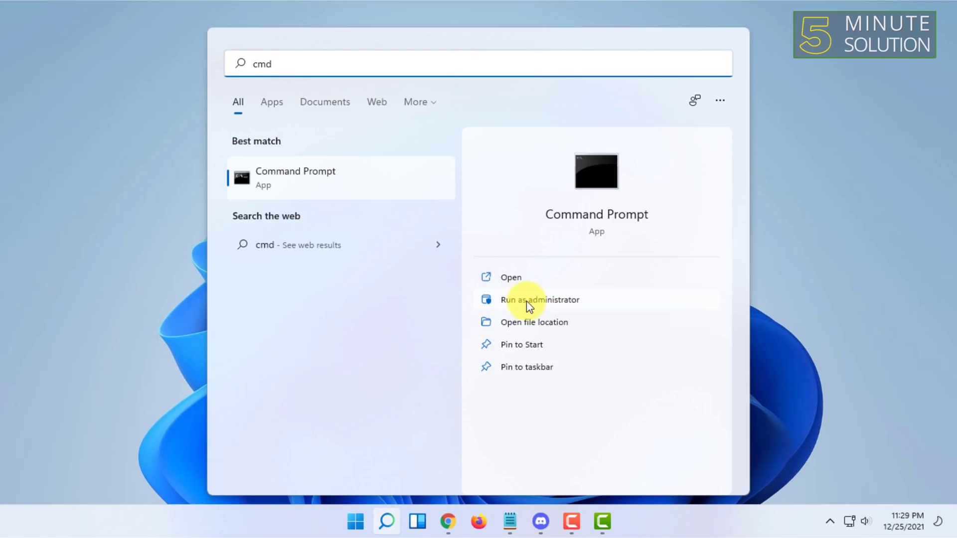
Launch Command Prompt via Run as administrator
{"action": "left_click", "coordinate": [540, 300]}
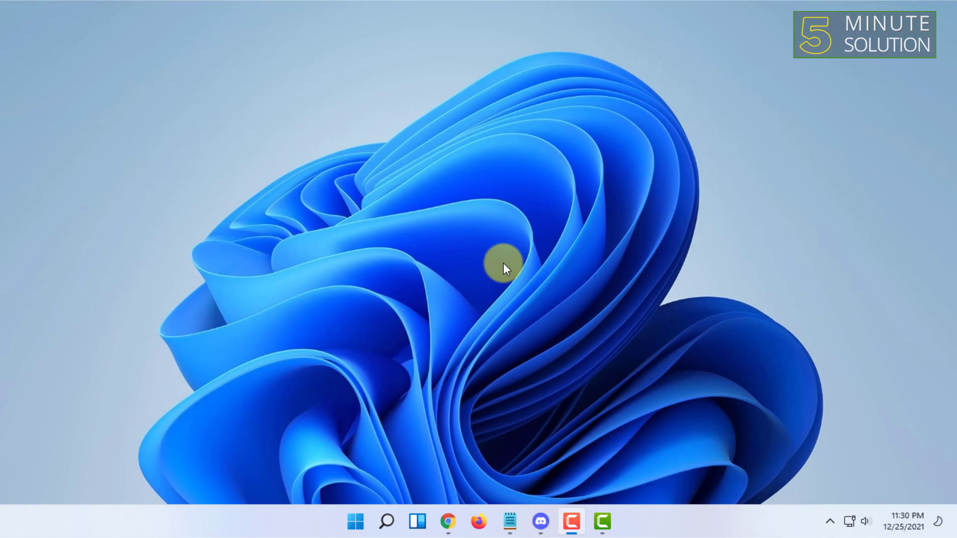
{"action": "mouse_move", "coordinate": [394, 494]}
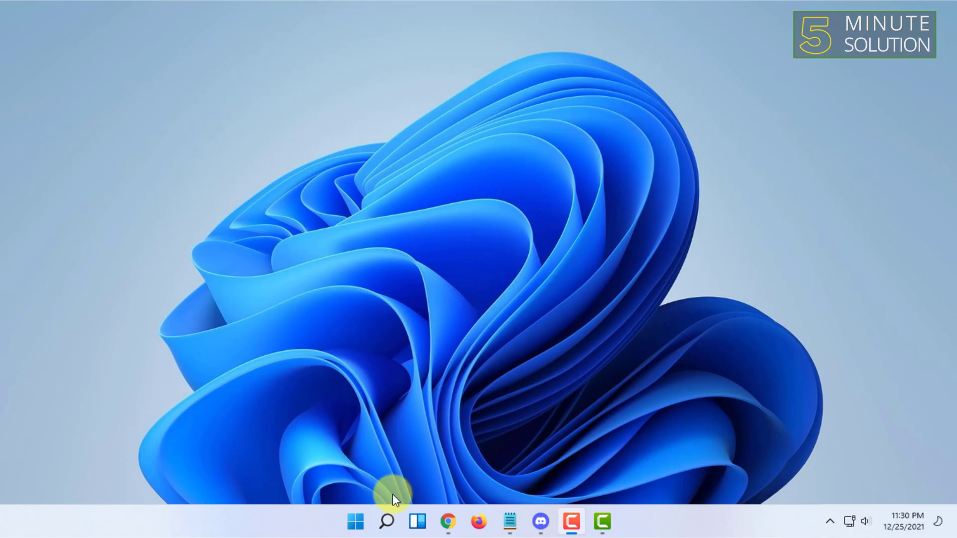
Restart Windows from the Start menu power options
{"action": "left_click", "coordinate": [355, 521]}
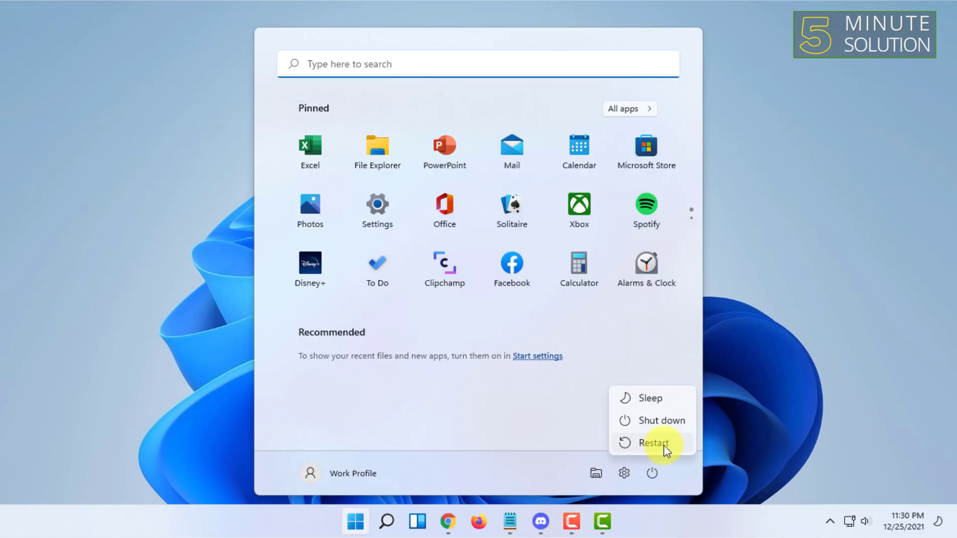
{"action": "left_click", "coordinate": [653, 442]}
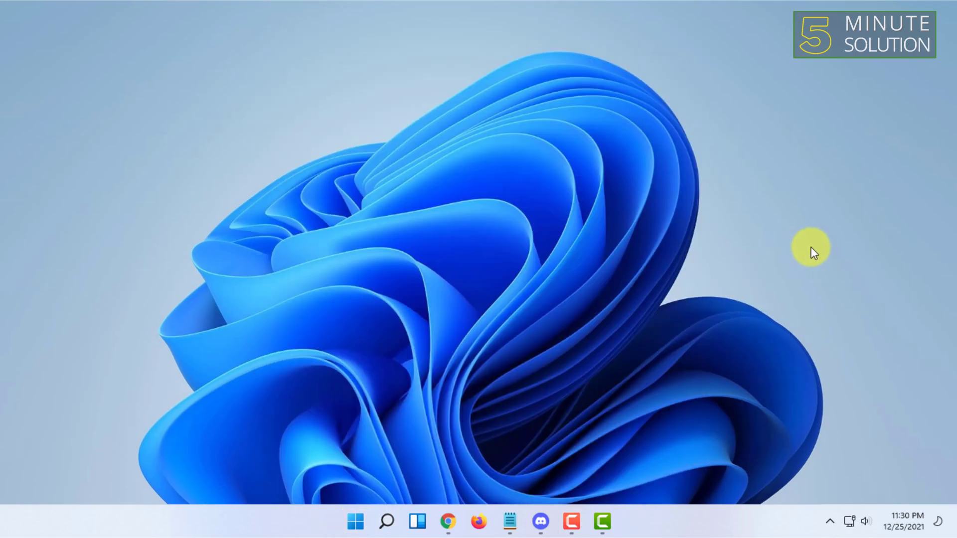